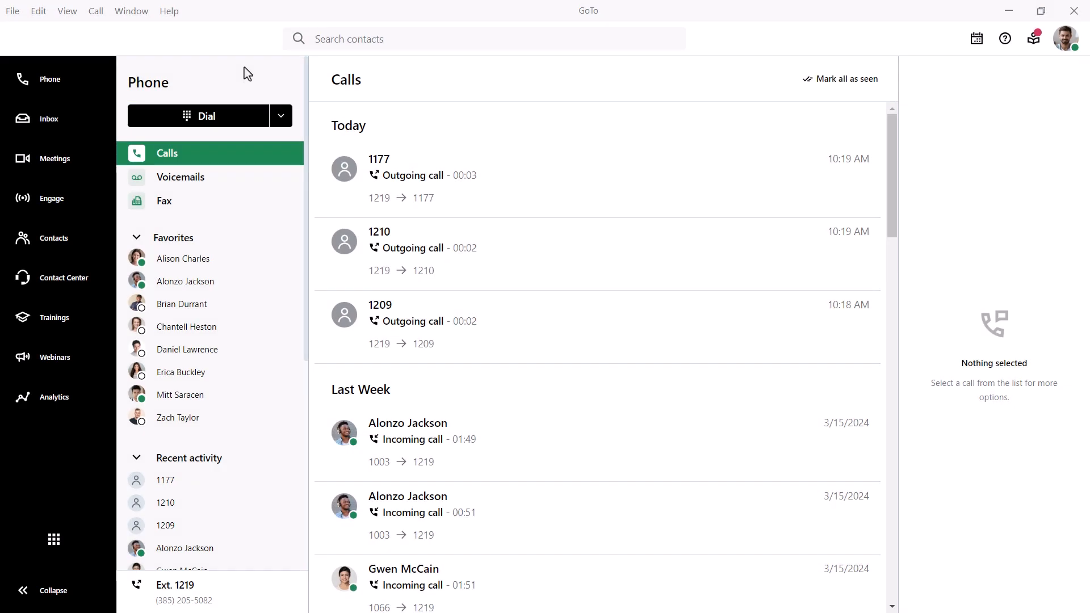
Bring up the softphone dialer from the Phone panel's Dial button.
{"action": "left_click", "coordinate": [197, 116]}
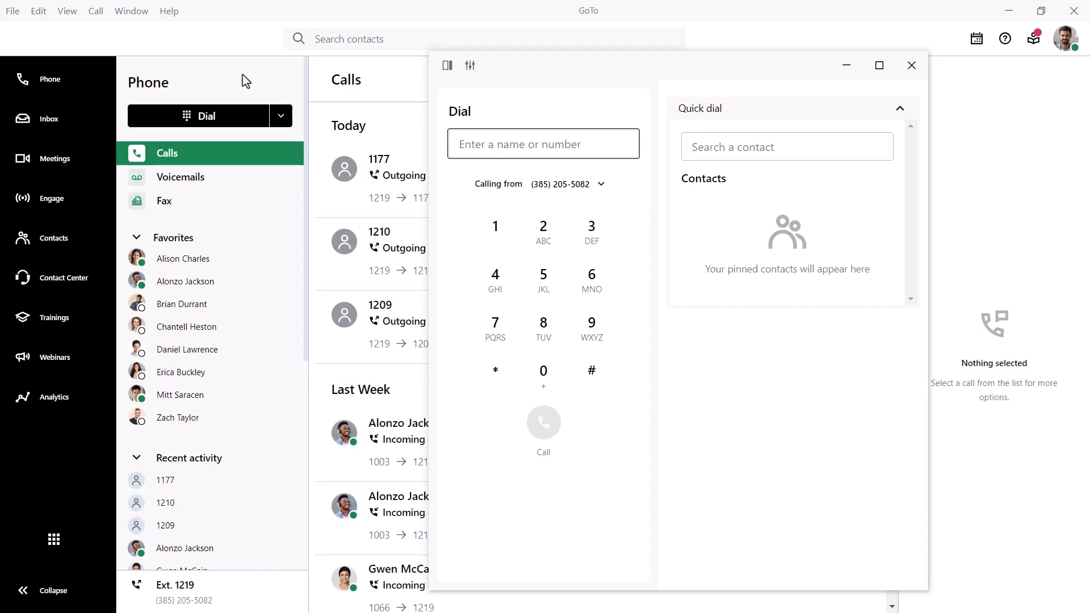
{"action": "mouse_move", "coordinate": [817, 54]}
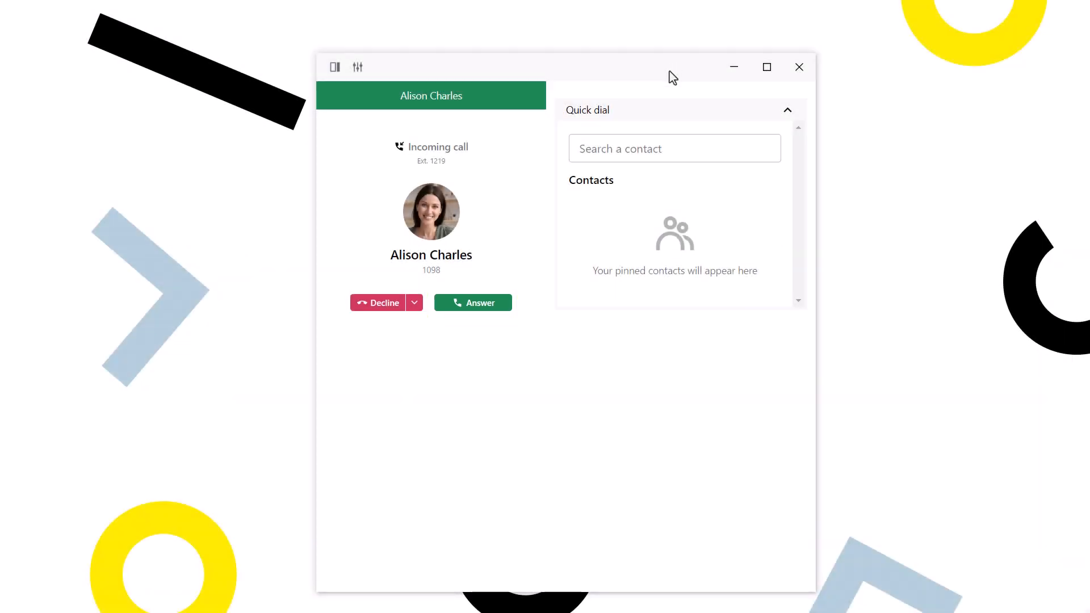
{"action": "left_click", "coordinate": [472, 302]}
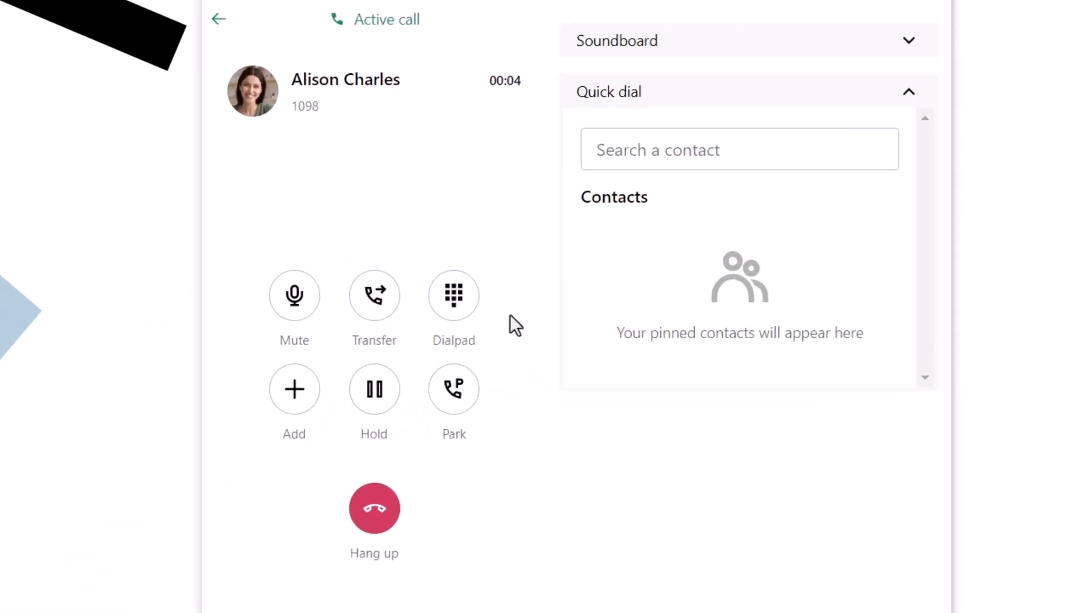
{"action": "left_click", "coordinate": [374, 296]}
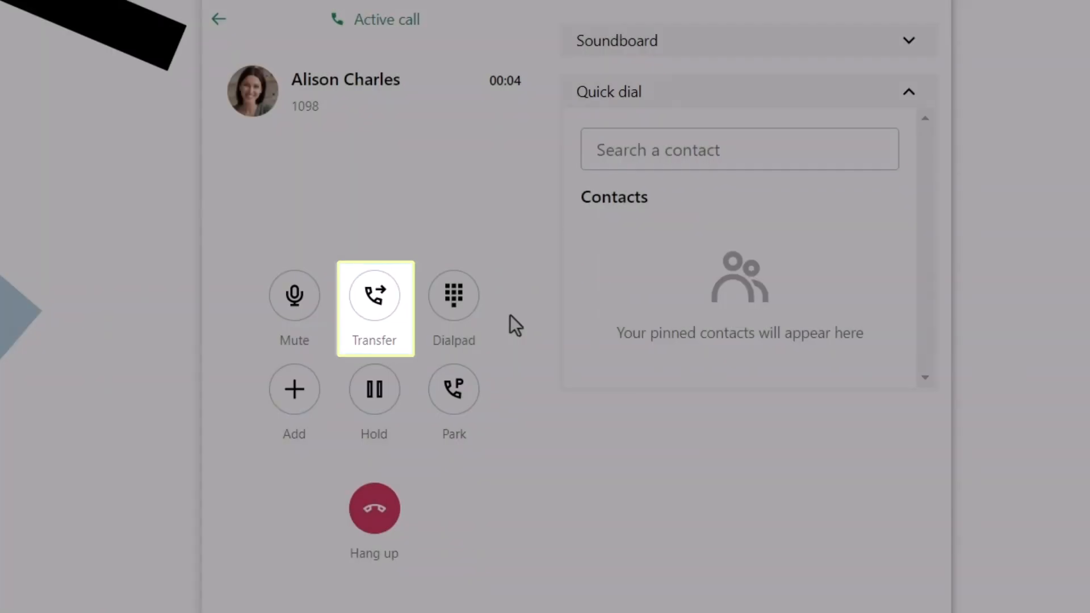
{"action": "left_click", "coordinate": [374, 295]}
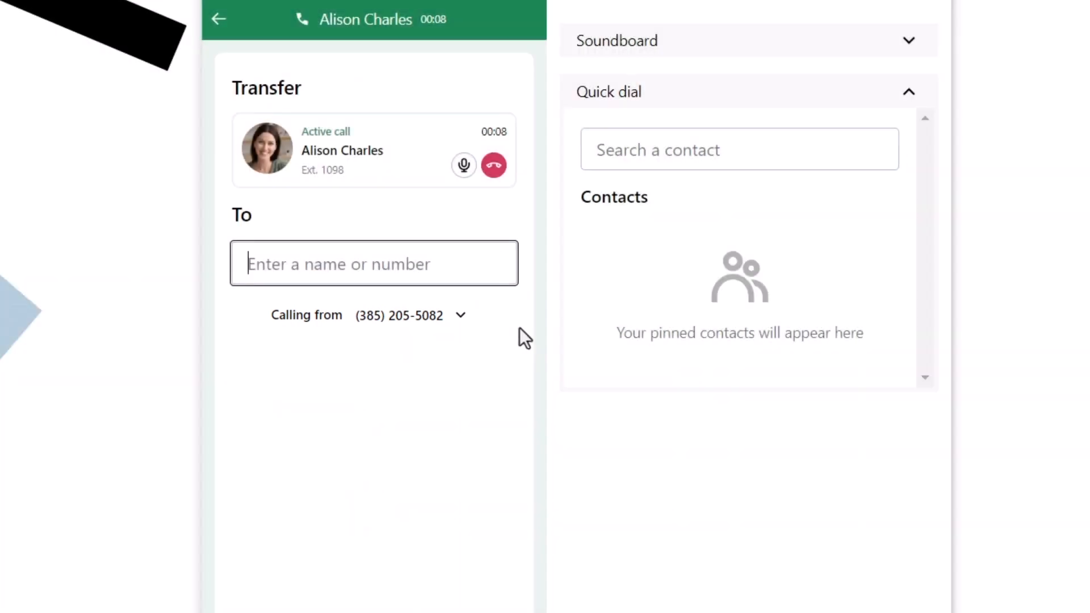
{"action": "left_click", "coordinate": [375, 263]}
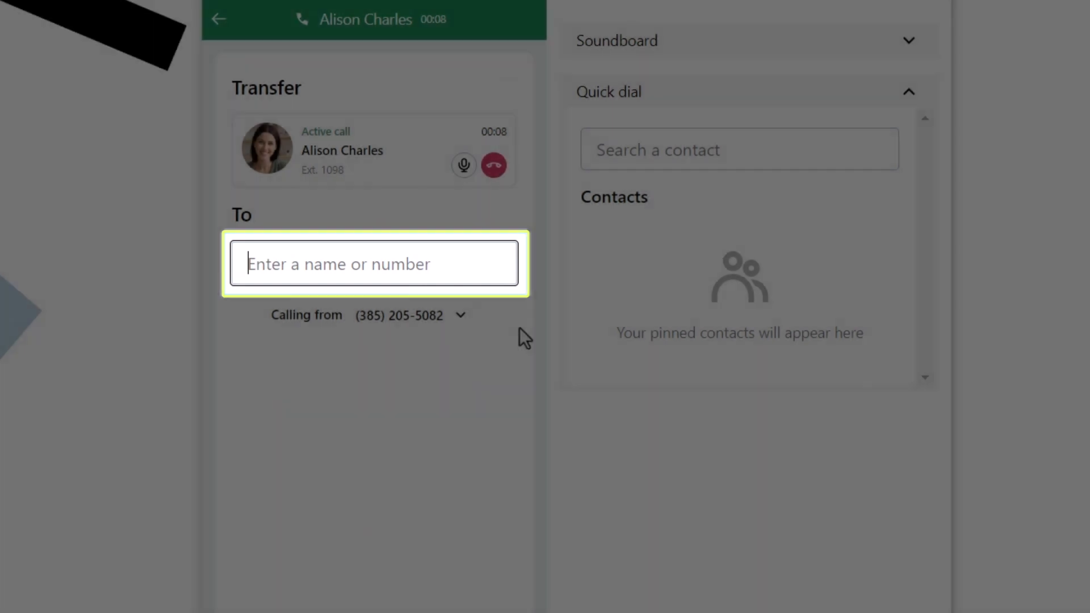
{"action": "type", "text": "mitt"}
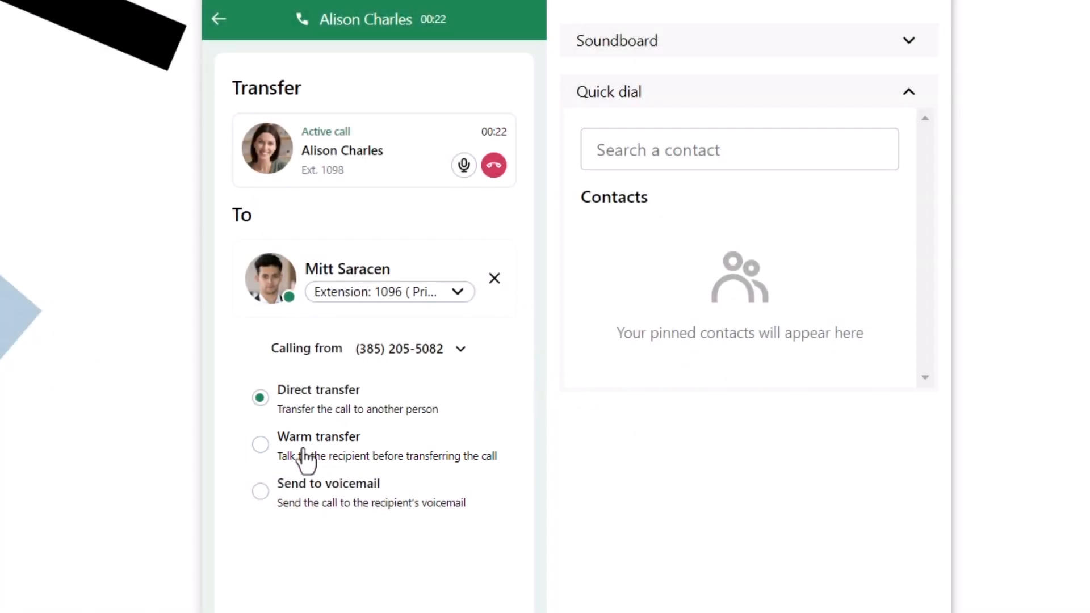
{"action": "left_click", "coordinate": [260, 444]}
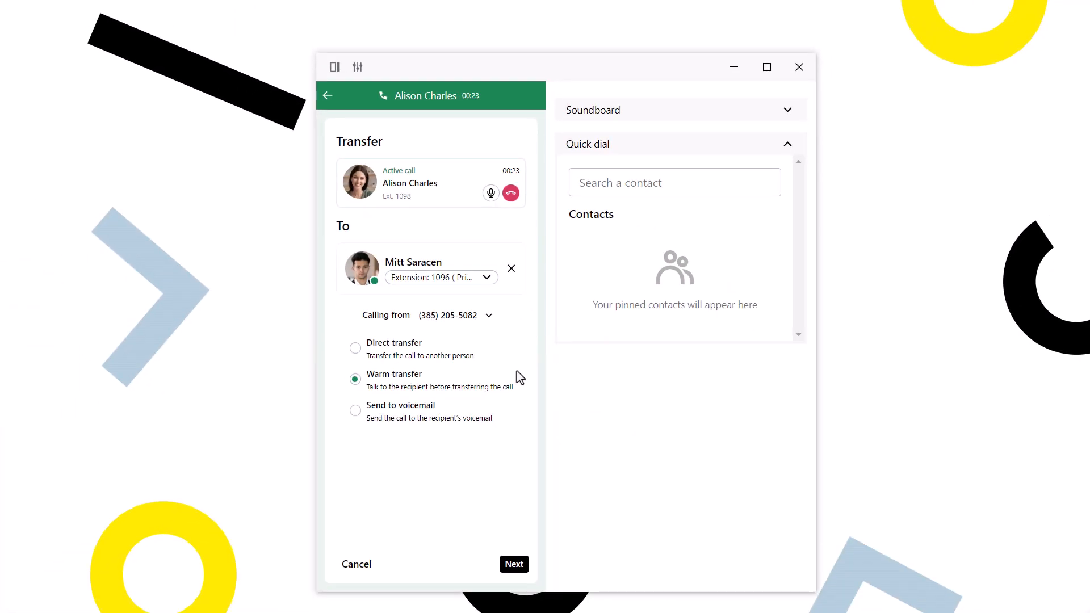
{"action": "left_click", "coordinate": [514, 563]}
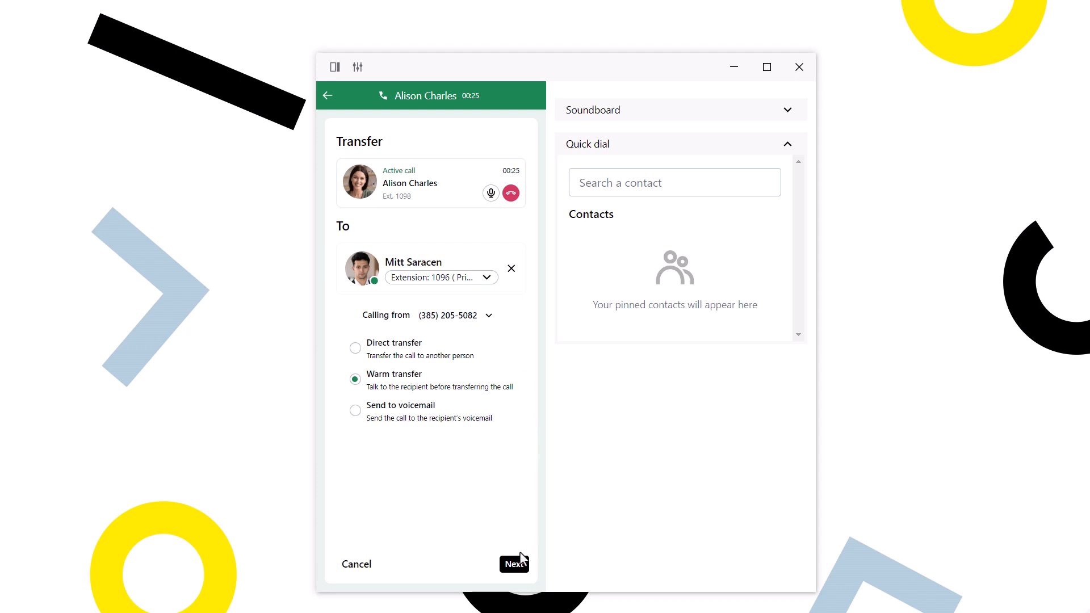
{"action": "left_click", "coordinate": [513, 563]}
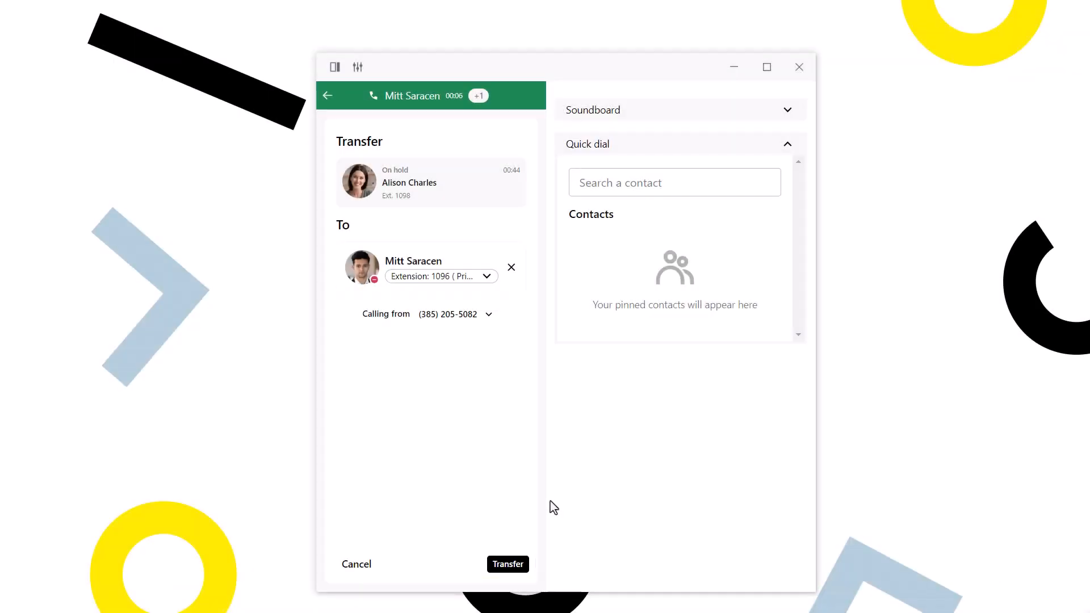
{"action": "left_click", "coordinate": [508, 563]}
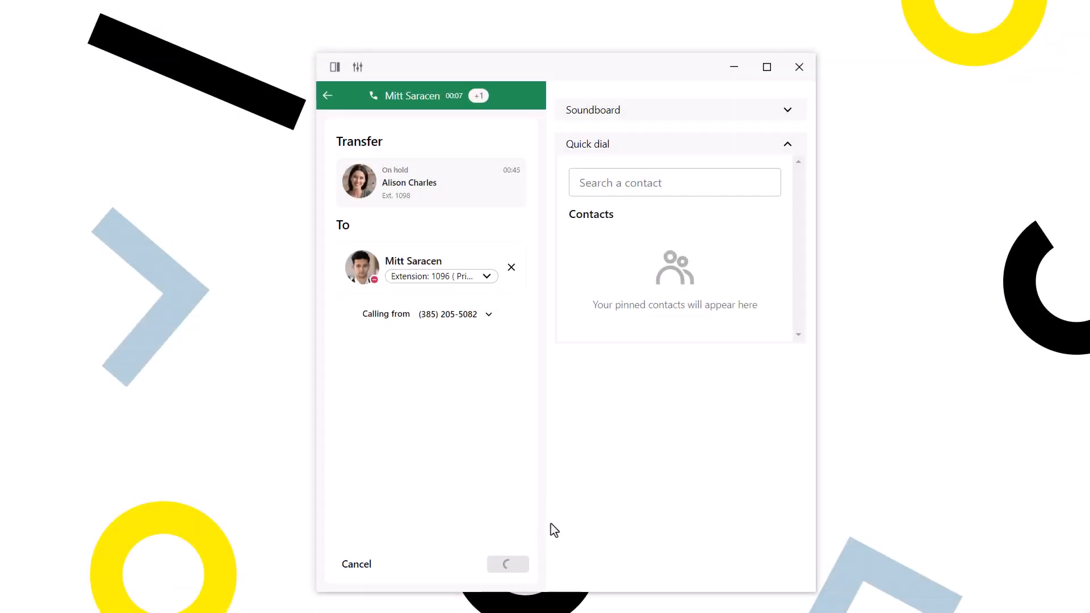